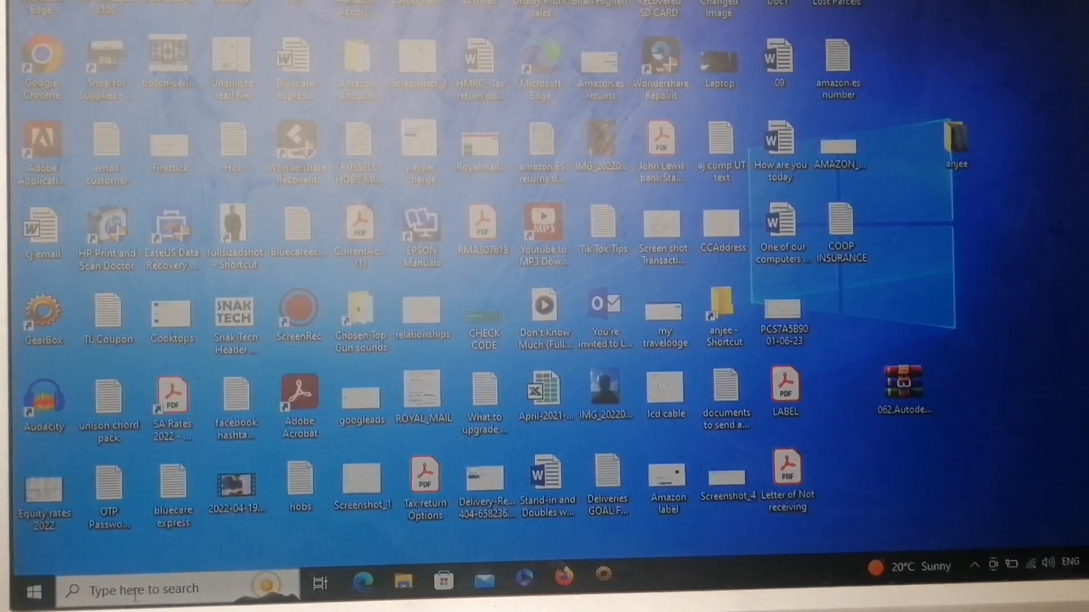
Bring up the Start menu with its labelled side rail showing Settings and Power.
{"action": "left_click", "coordinate": [33, 590]}
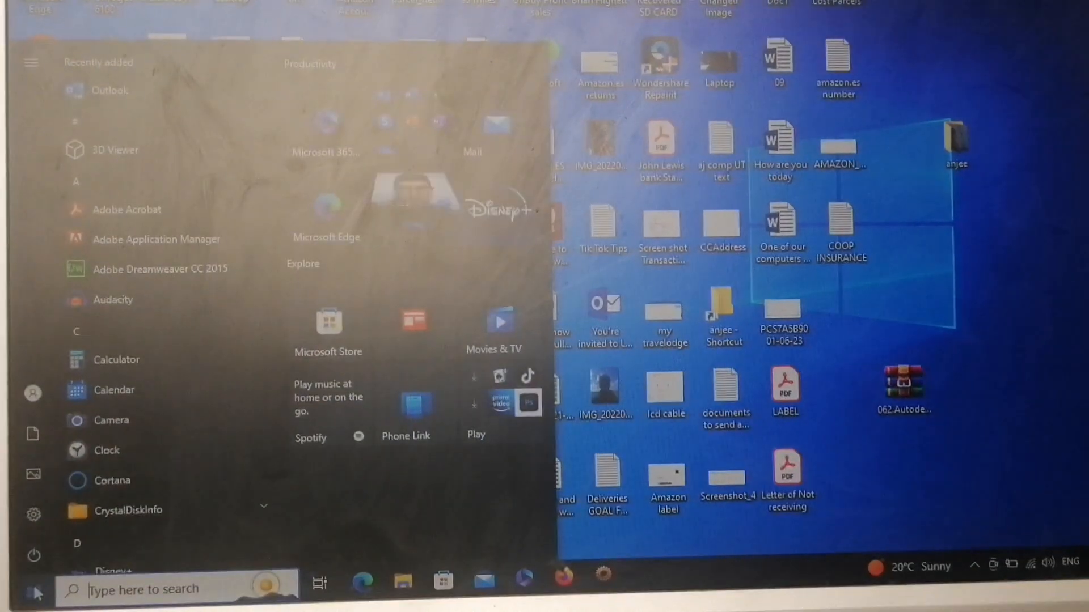
{"action": "left_click", "coordinate": [31, 61]}
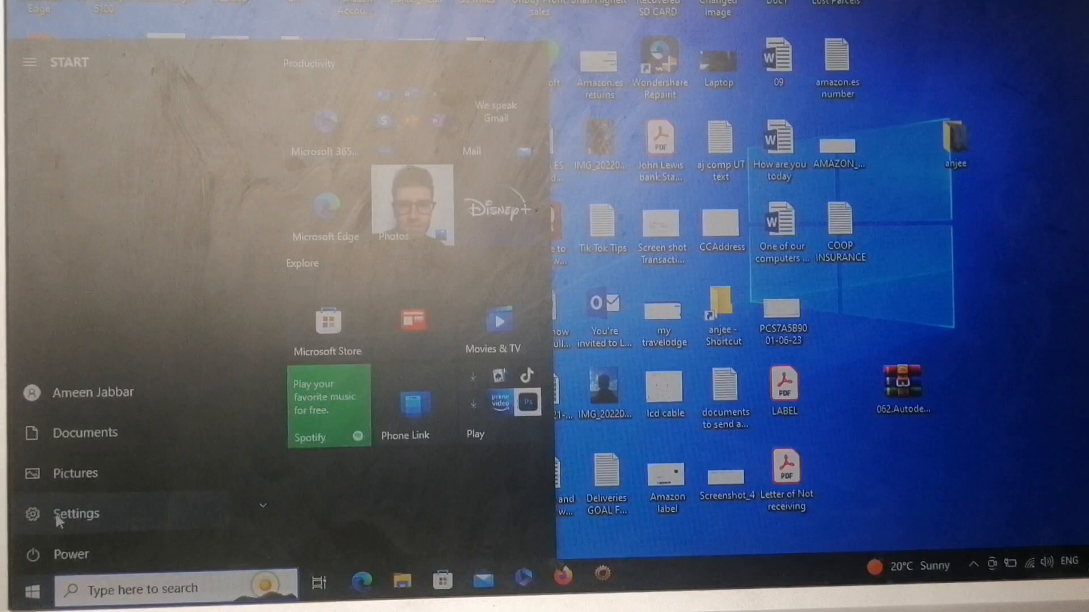
Launch Windows Settings from the Start menu's gear entry.
{"action": "left_click", "coordinate": [75, 513]}
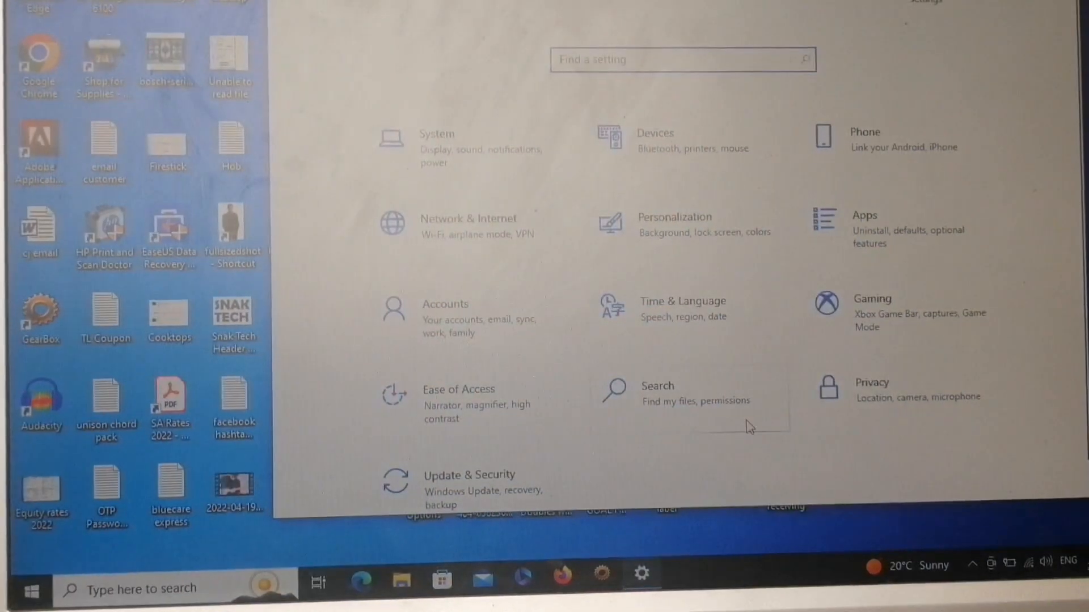
{"action": "mouse_move", "coordinate": [708, 381]}
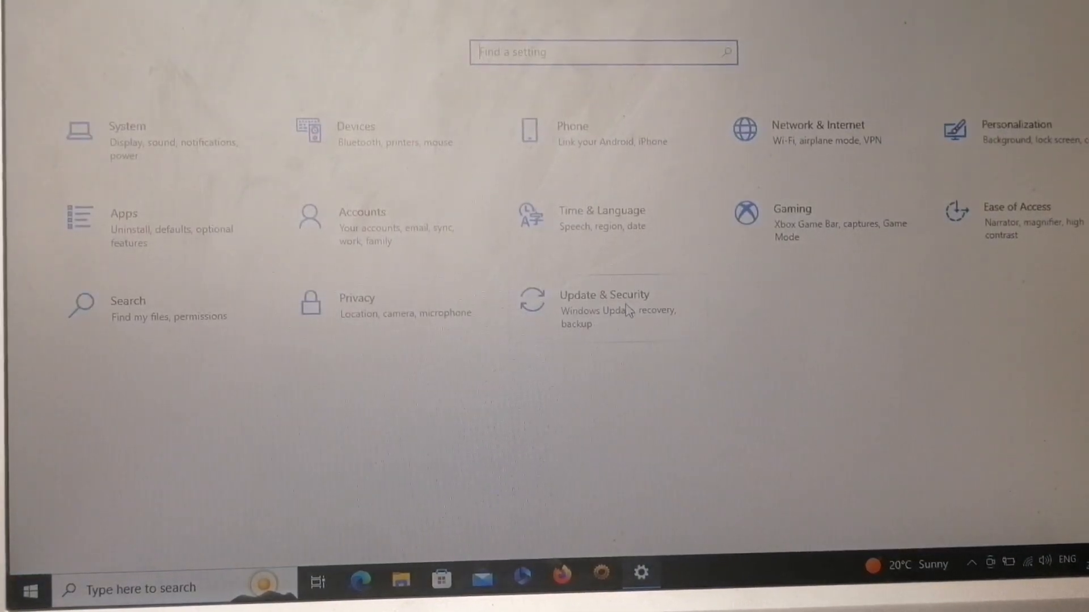
Trigger an Advanced startup restart from Update & Security > Recovery.
{"action": "left_click", "coordinate": [603, 295]}
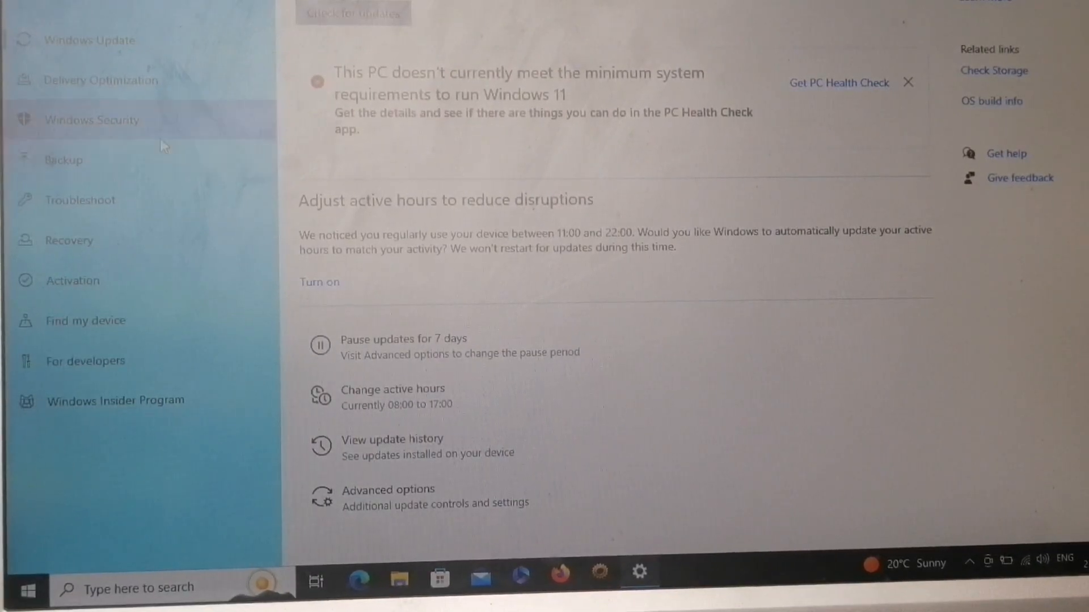
{"action": "mouse_move", "coordinate": [131, 327]}
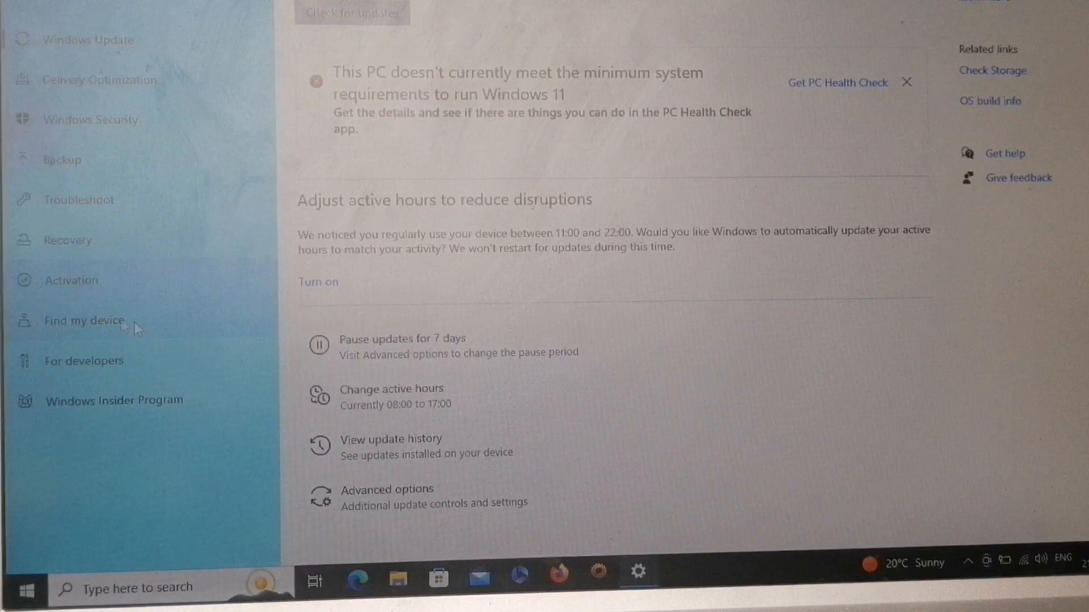
{"action": "left_click", "coordinate": [67, 239]}
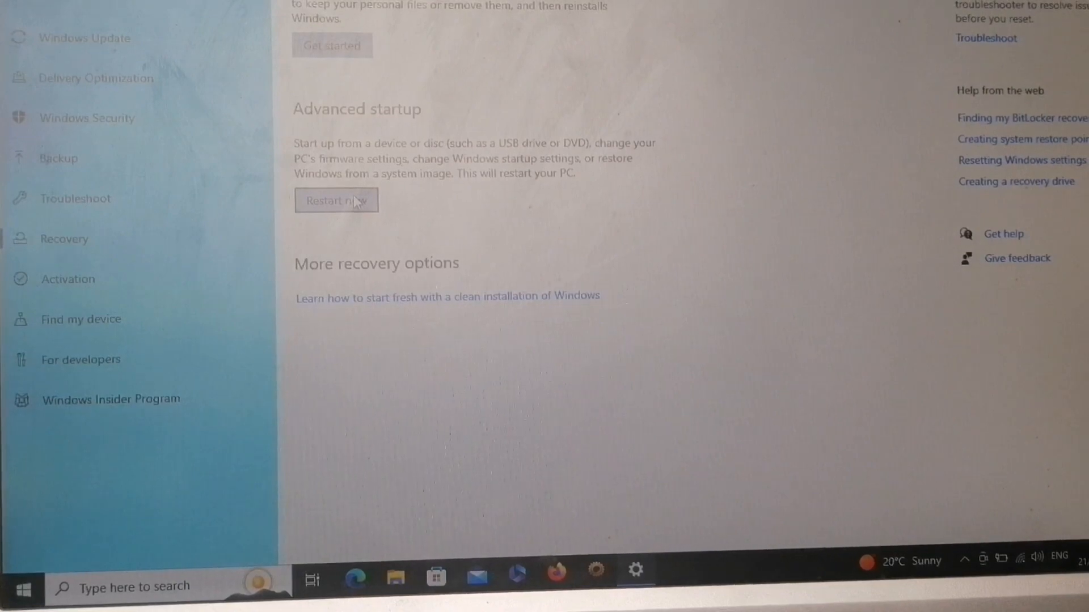
{"action": "left_click", "coordinate": [335, 201]}
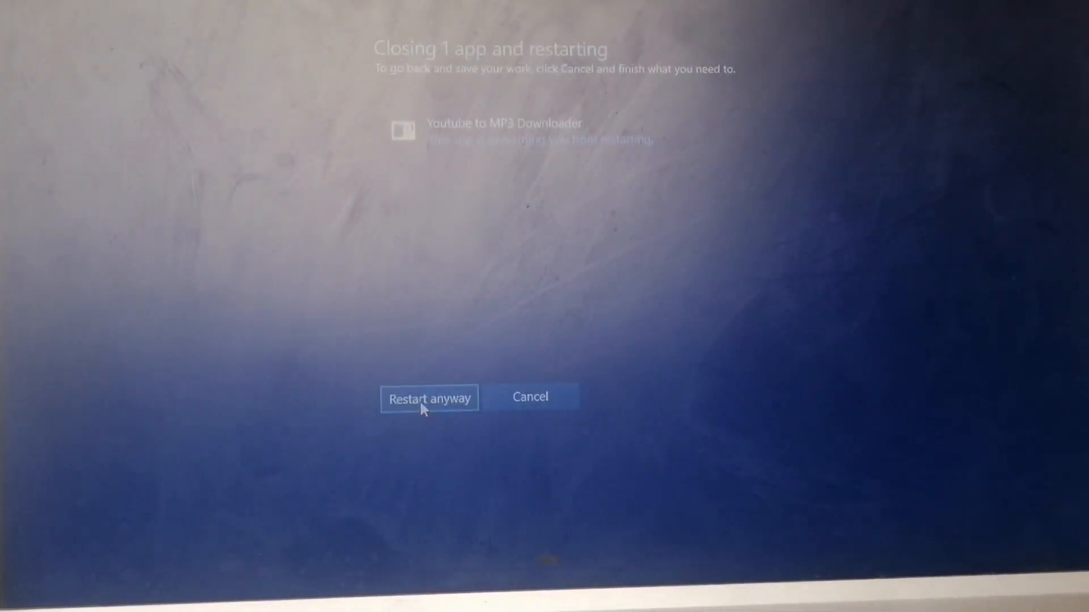
{"action": "left_click", "coordinate": [429, 398]}
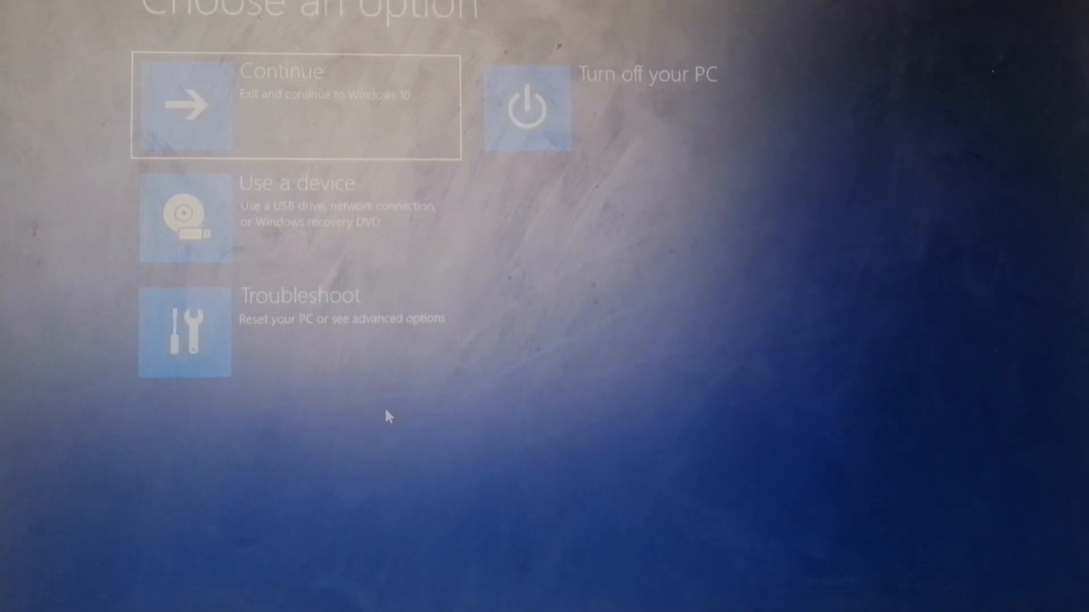
{"action": "mouse_move", "coordinate": [542, 379]}
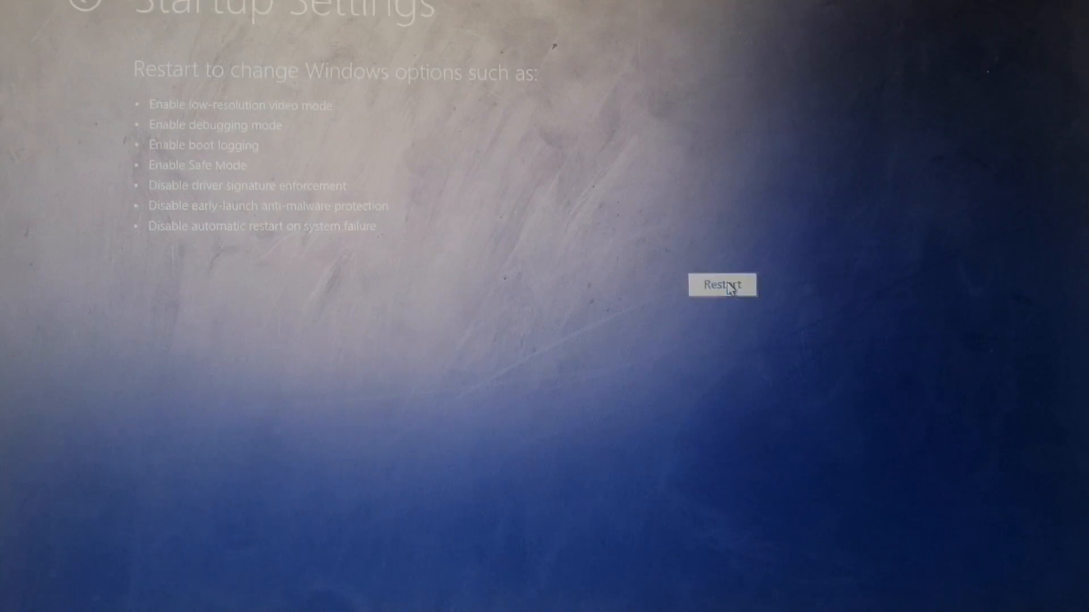
Restart from the Startup Settings page to reach the numbered boot options with Safe Mode.
{"action": "left_click", "coordinate": [723, 284]}
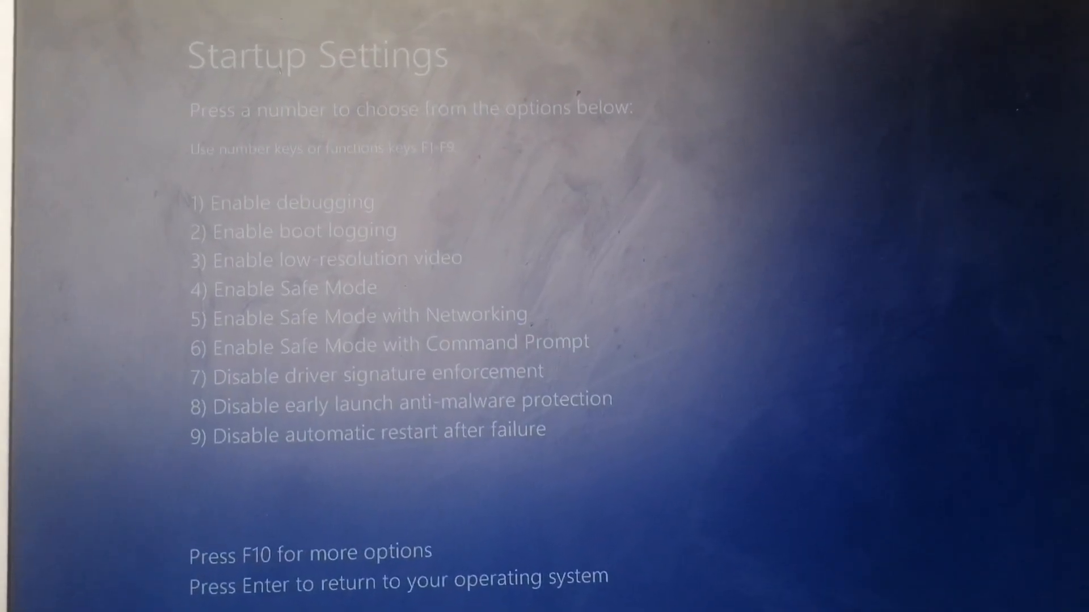